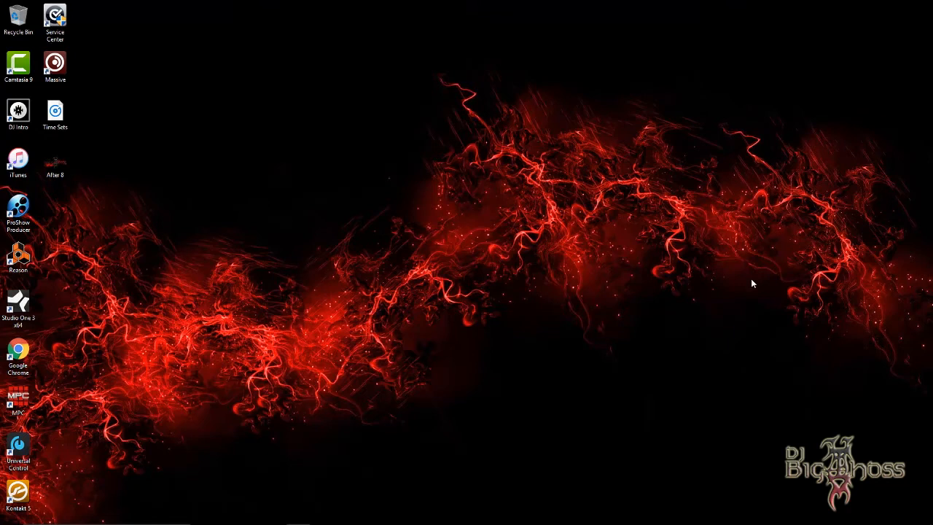
mouse_move(441, 288)
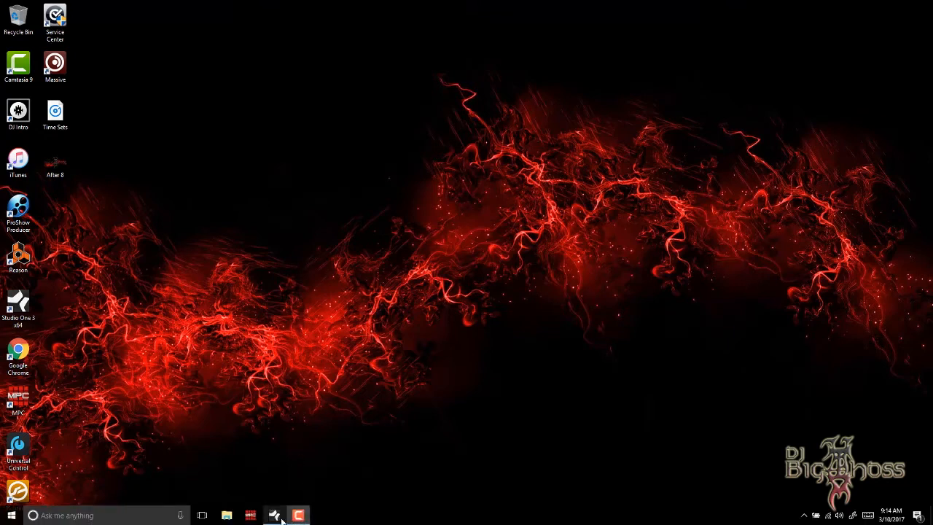
- Bring Studio One forward and dismiss the iPad's unsupported-version connection warning
left_click(274, 515)
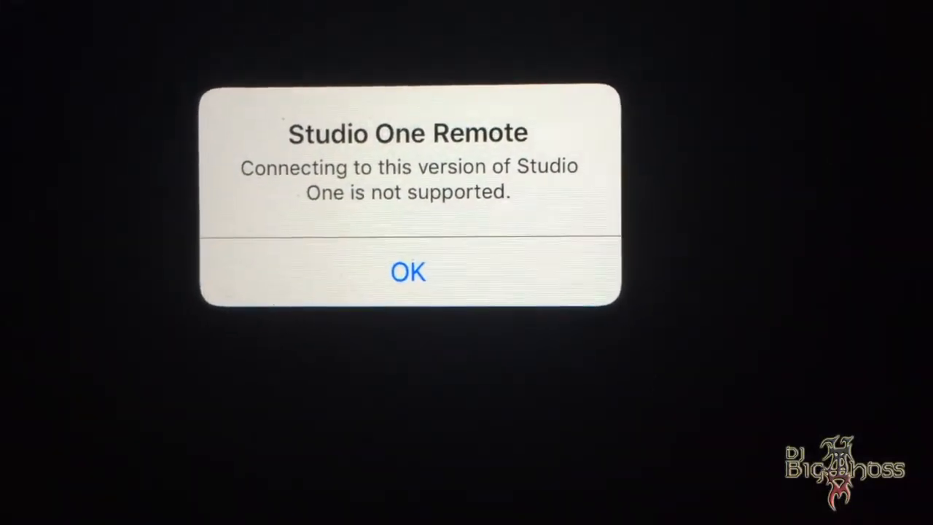
left_click(408, 271)
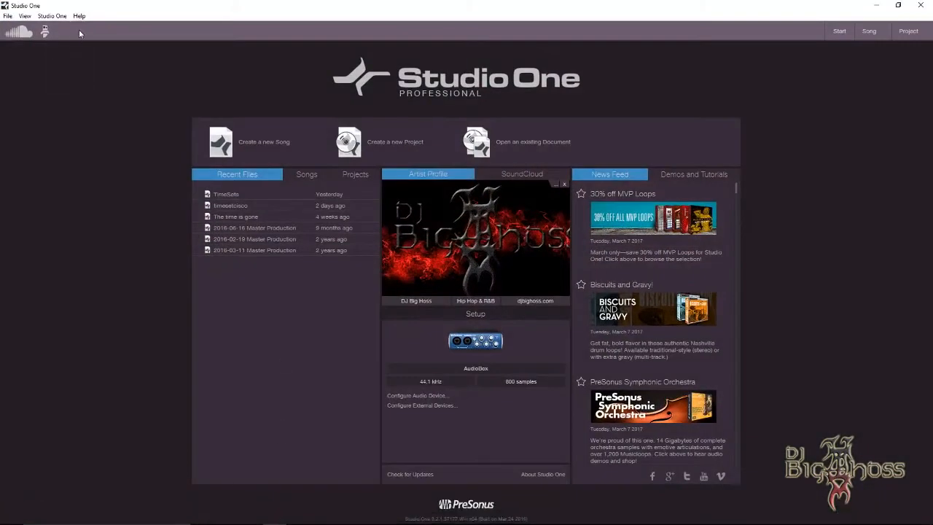
left_click(51, 16)
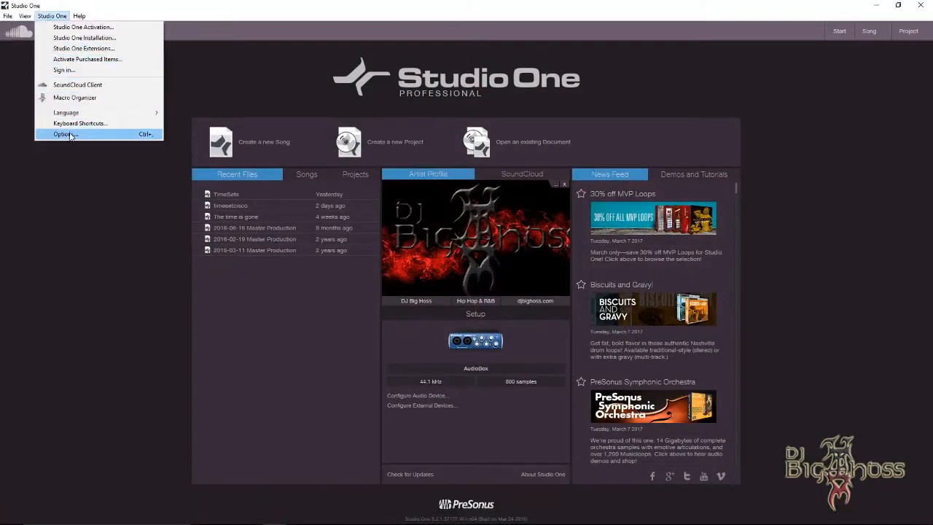
left_click(66, 135)
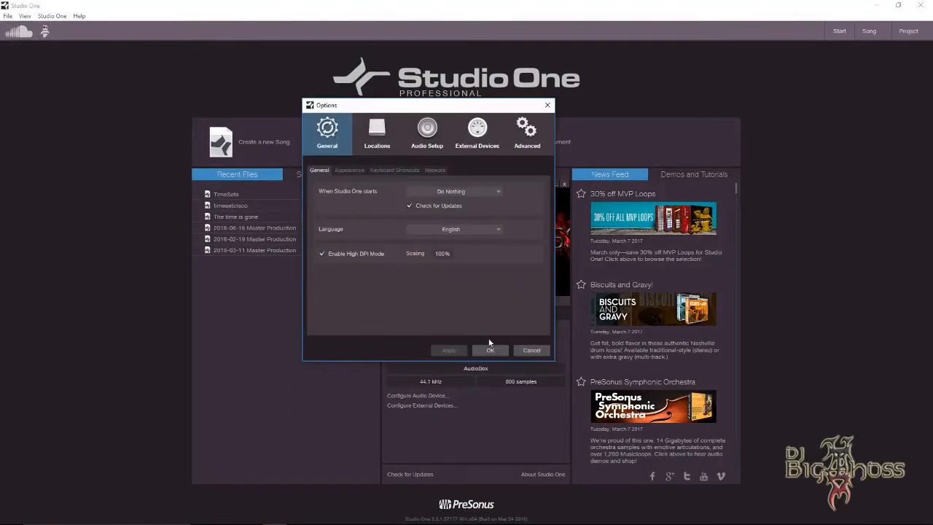
left_click(490, 350)
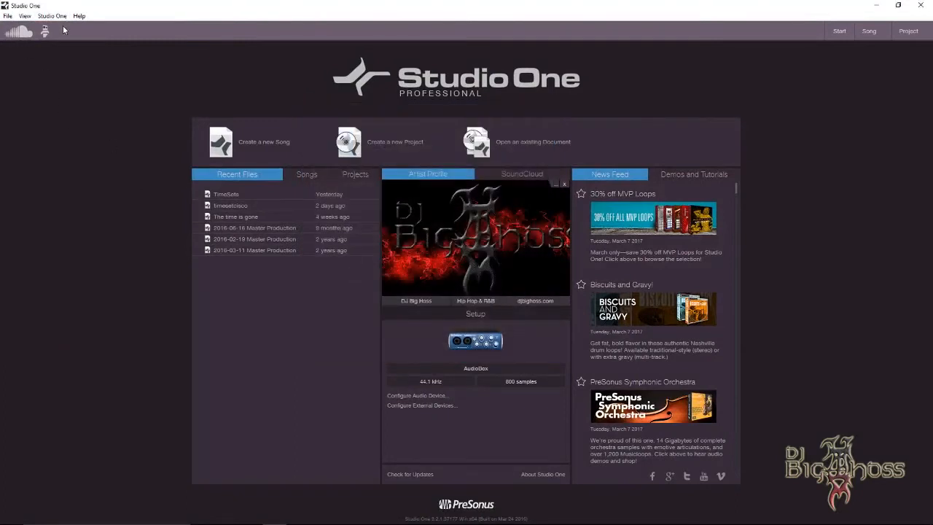
left_click(52, 15)
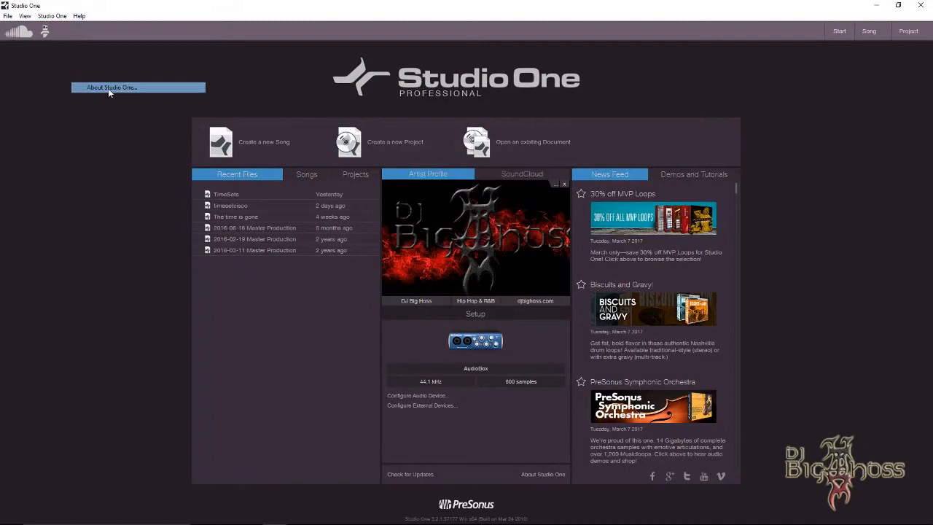
left_click(112, 88)
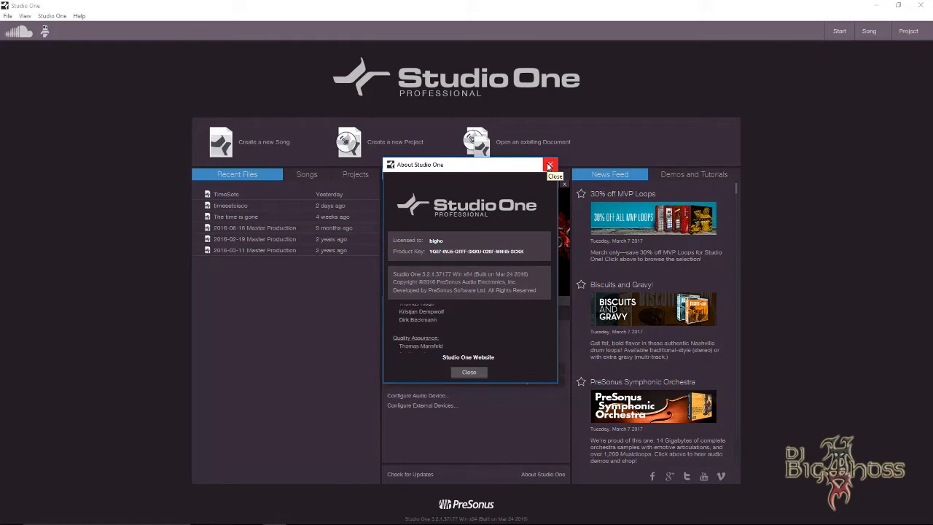
left_click(551, 165)
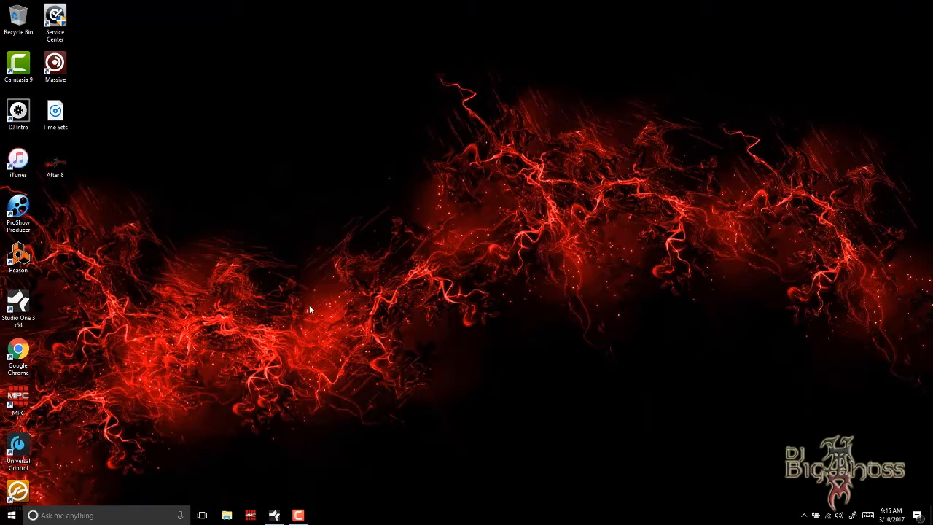
mouse_move(314, 309)
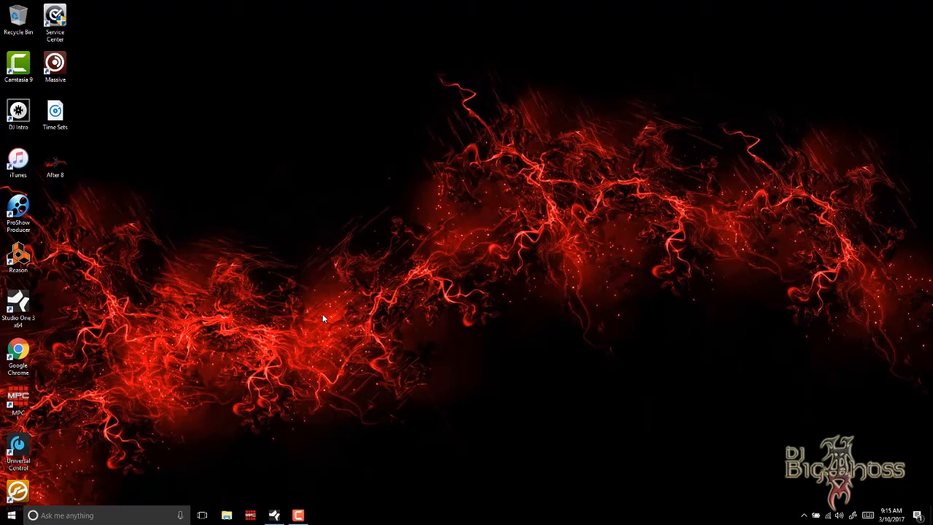
mouse_move(368, 304)
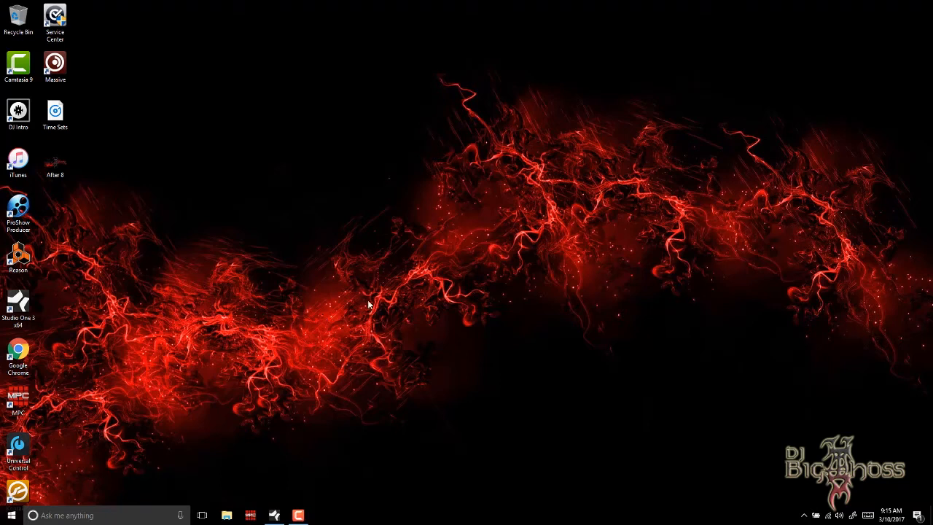
mouse_move(203, 410)
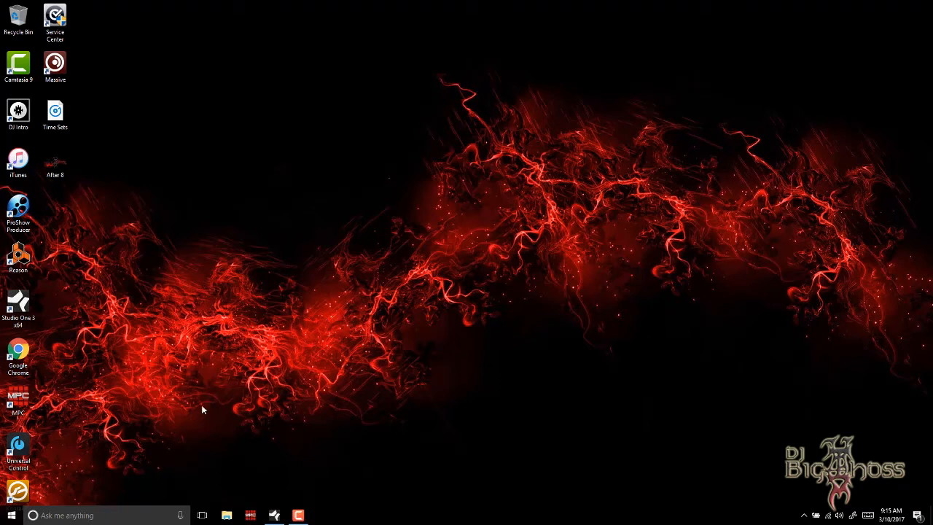
mouse_move(357, 343)
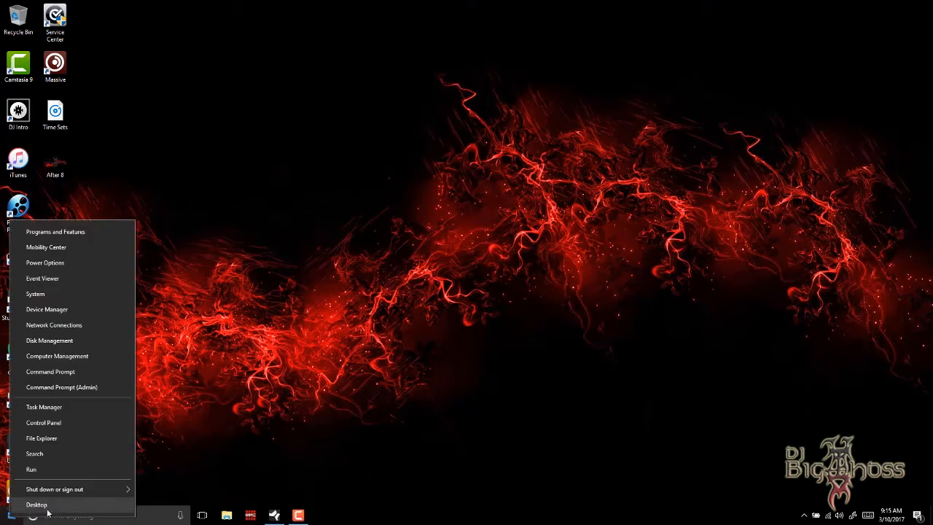
mouse_move(44, 423)
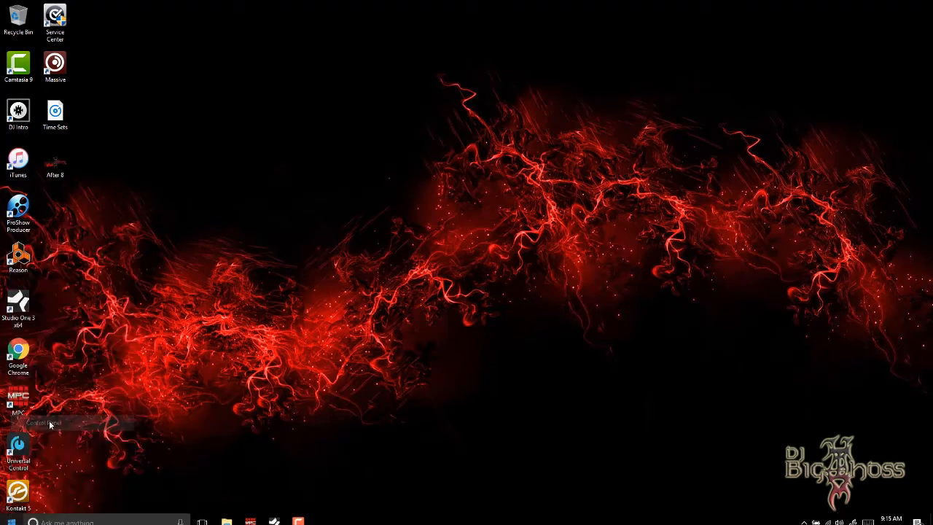
- From Control Panel's System and Security, view the public network firewall status and launch Advanced settings
left_click(41, 423)
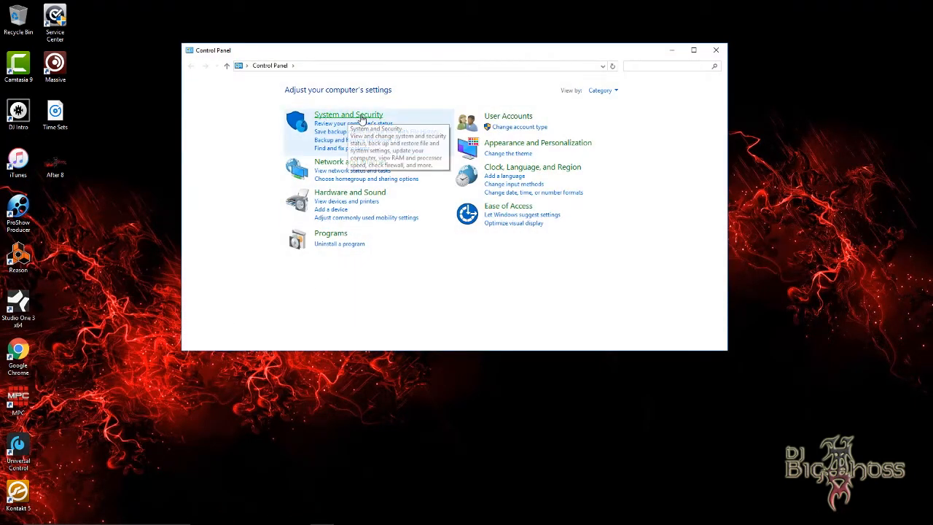
left_click(348, 114)
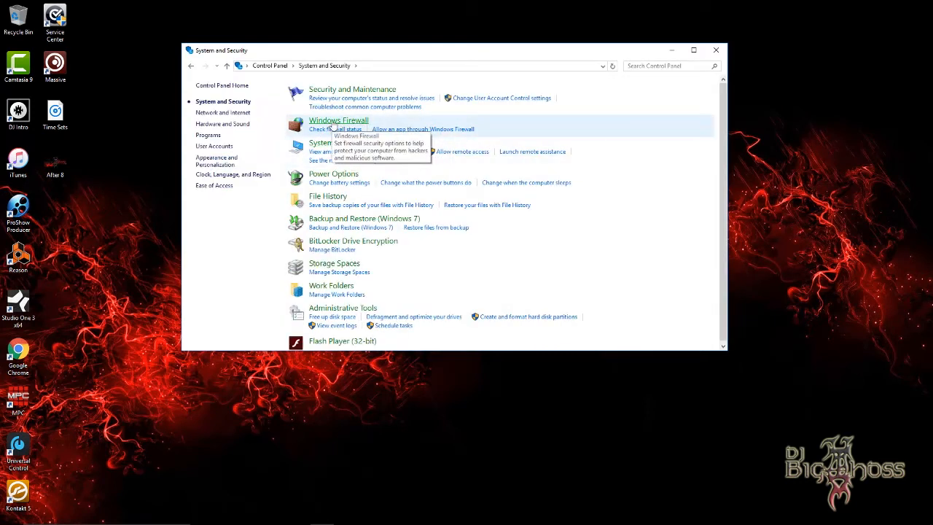
left_click(338, 120)
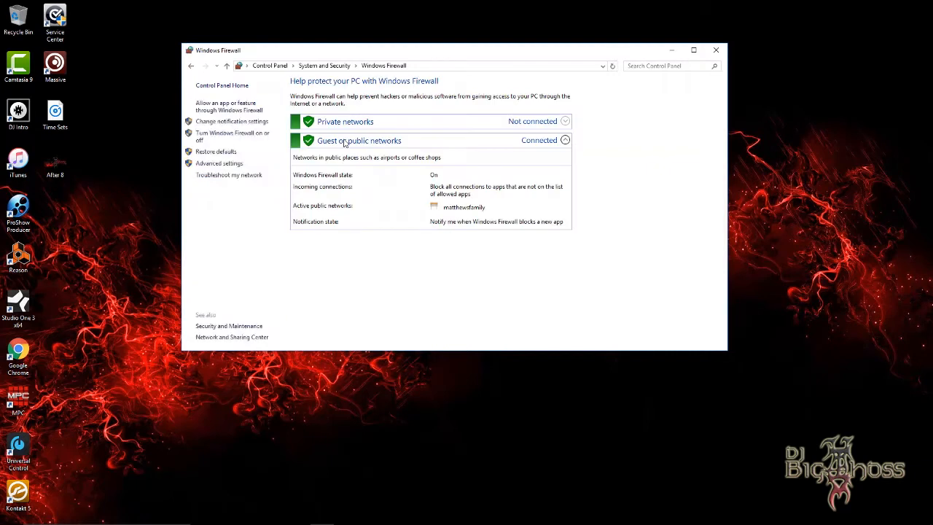
mouse_move(219, 162)
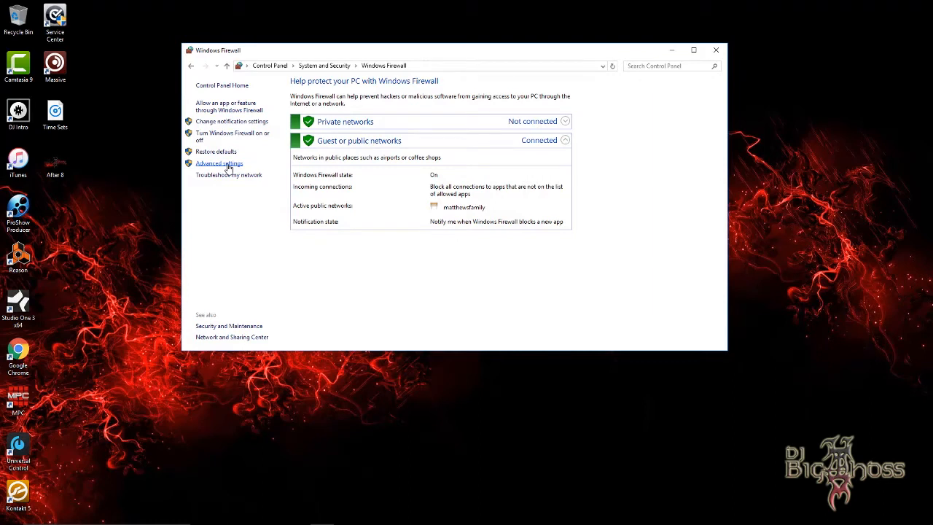
left_click(219, 163)
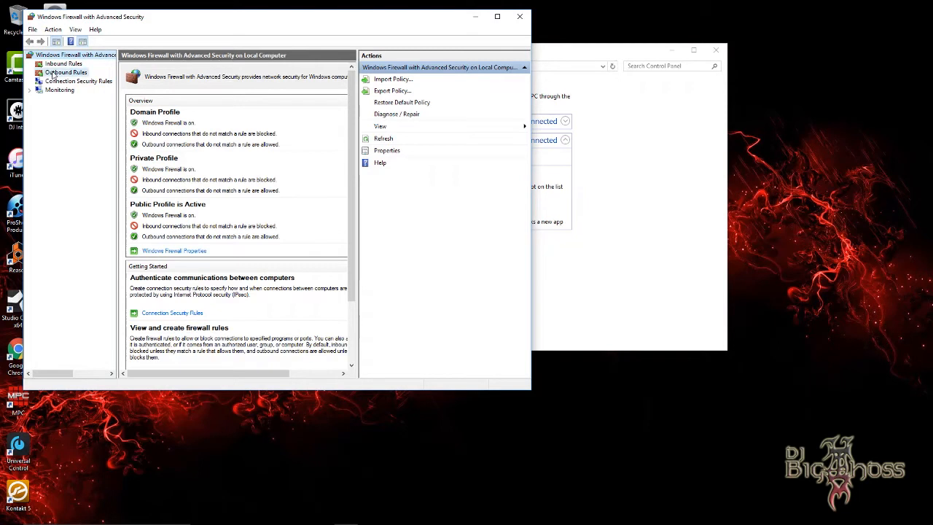
- Under Inbound Rules, set the blocked Studio One rule to 'Allow the connection' and save it
left_click(63, 63)
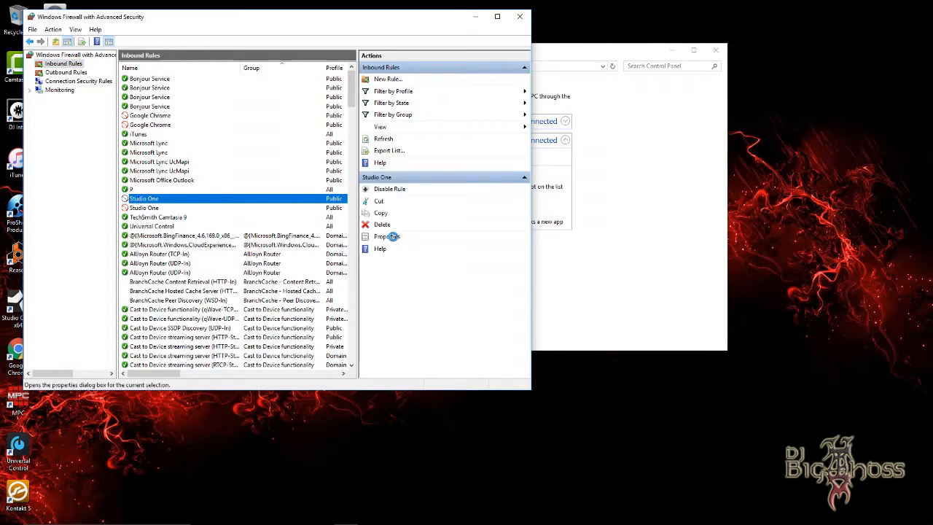
left_click(387, 236)
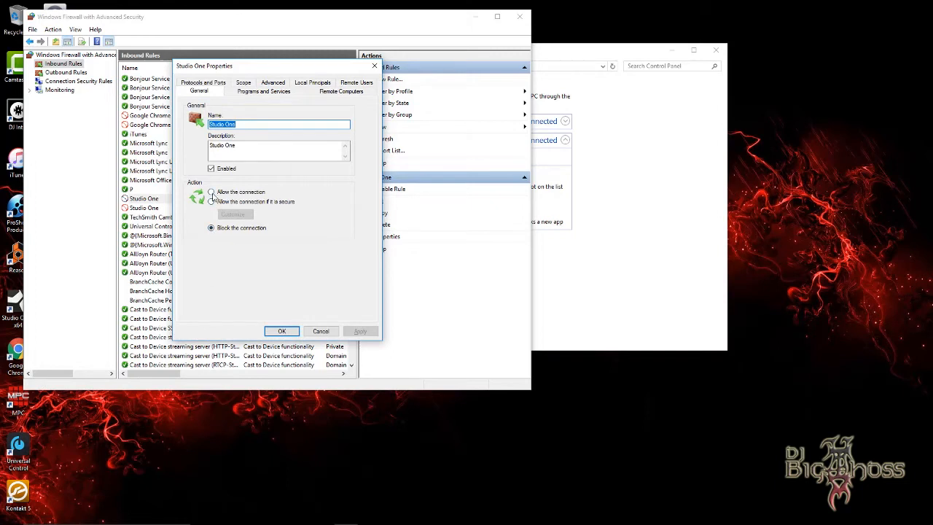
left_click(212, 192)
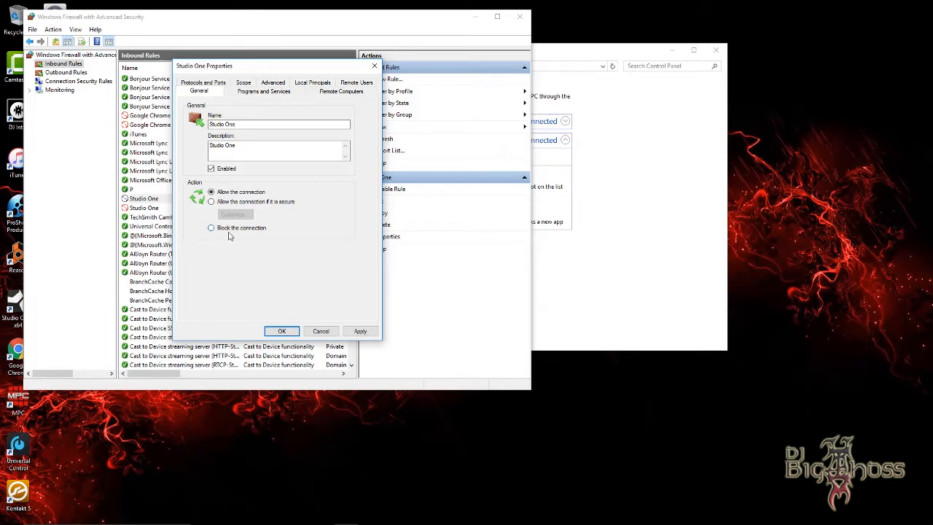
mouse_move(267, 227)
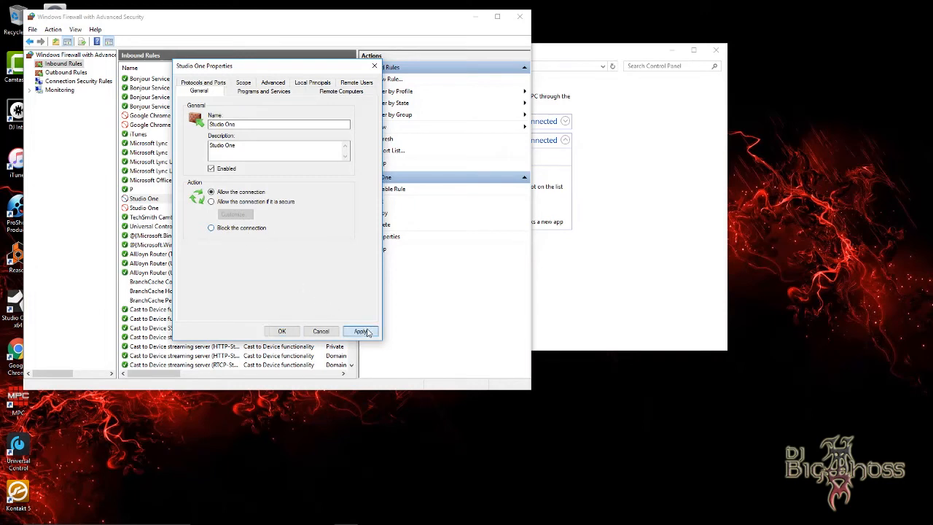
left_click(360, 331)
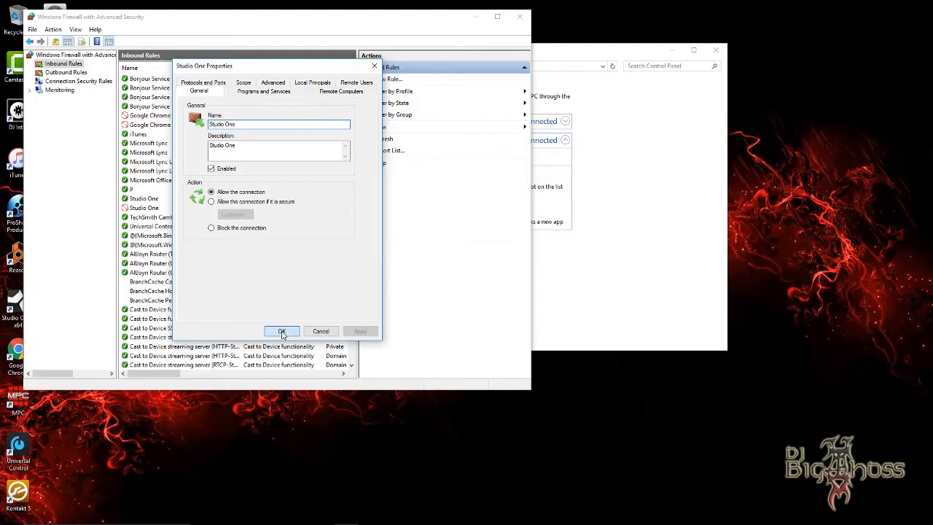
left_click(281, 331)
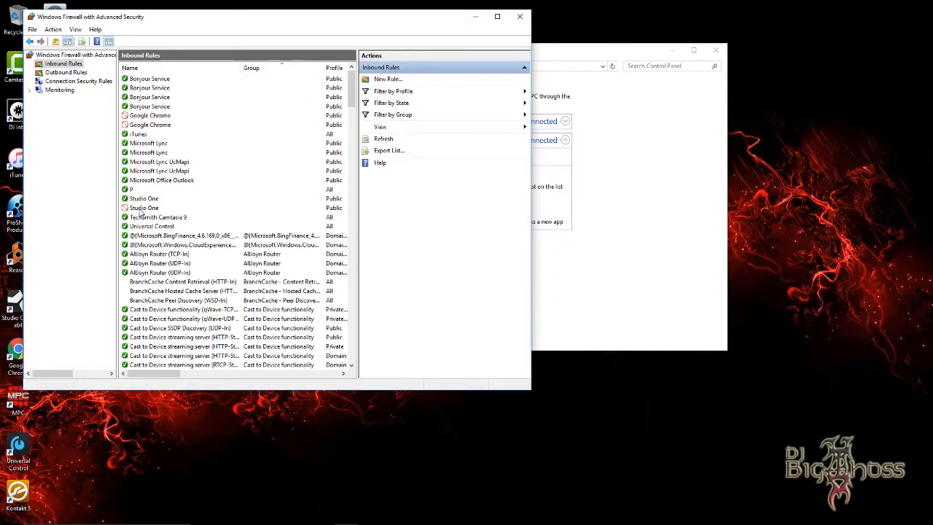
- Set the other Studio One rule to 'Allow the connection', then close the Advanced Security and Windows Firewall windows
left_click(143, 208)
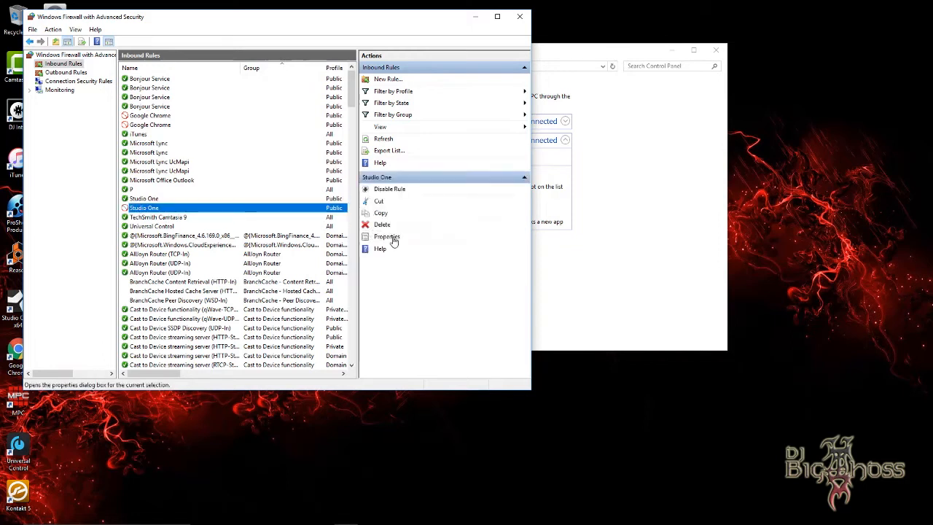
left_click(387, 236)
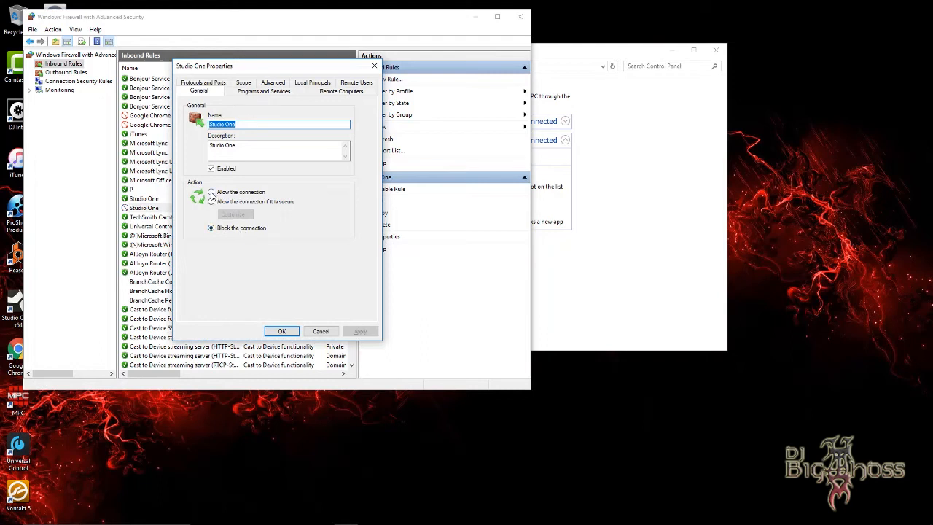
left_click(212, 191)
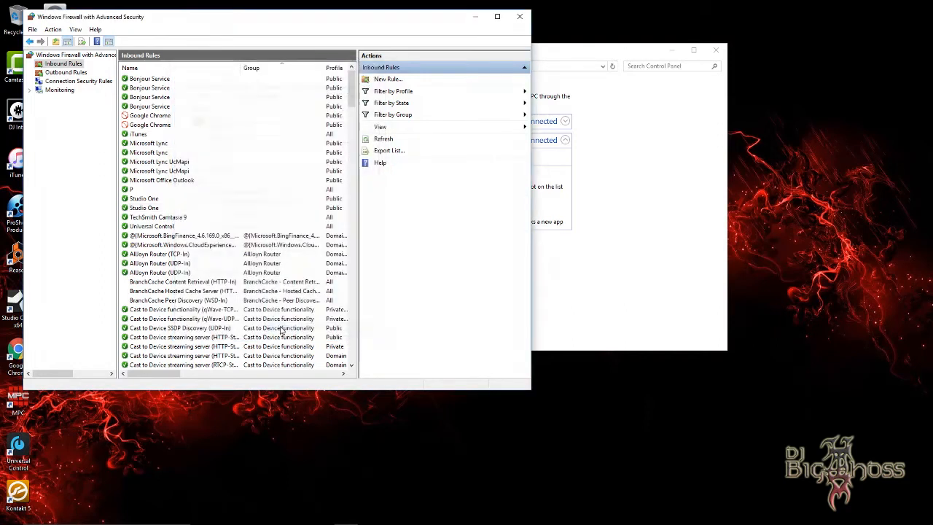
mouse_move(520, 16)
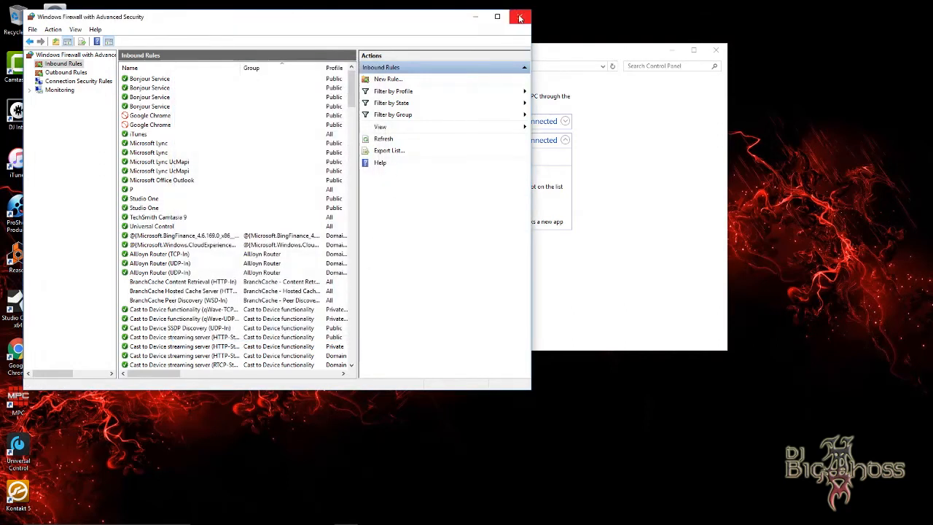
left_click(520, 16)
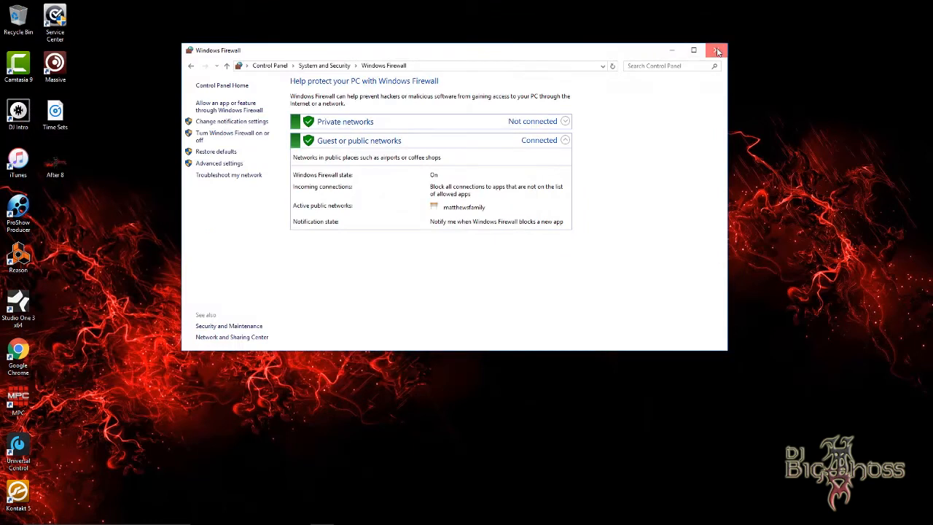
left_click(717, 51)
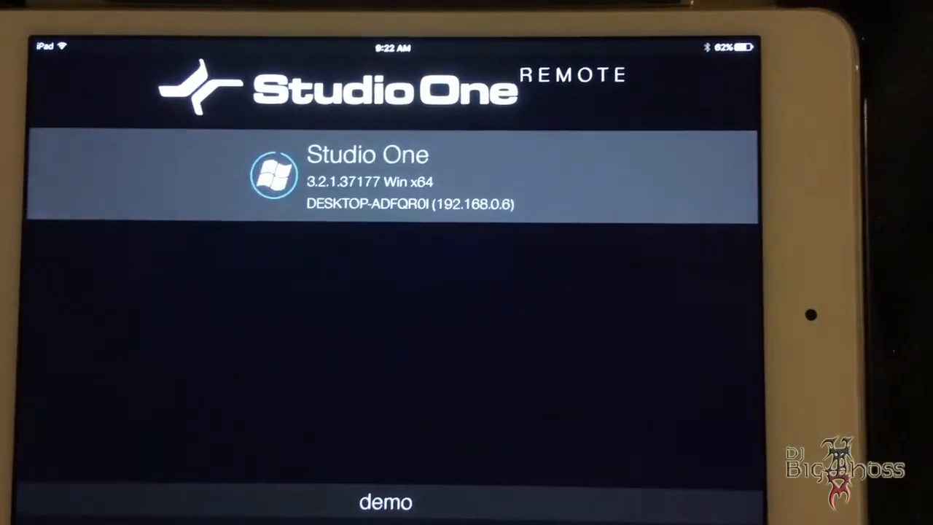
left_click(391, 179)
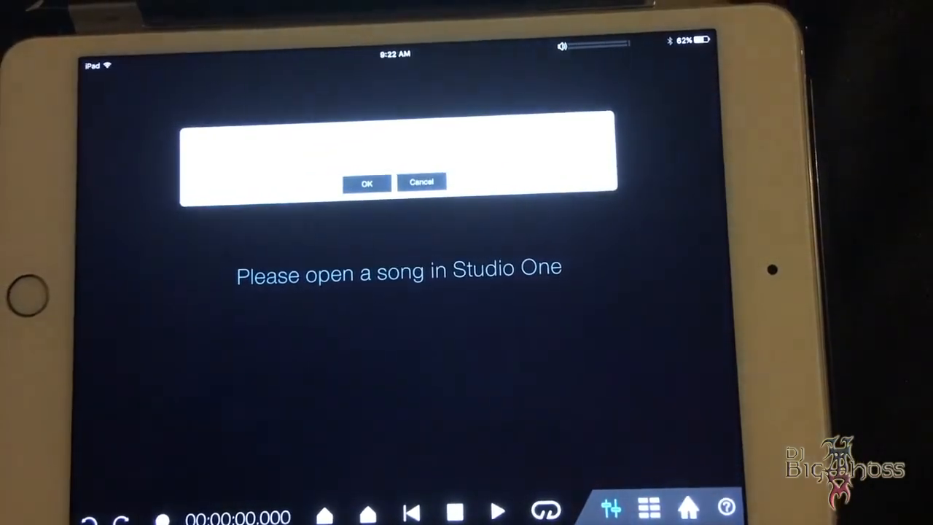
left_click(367, 183)
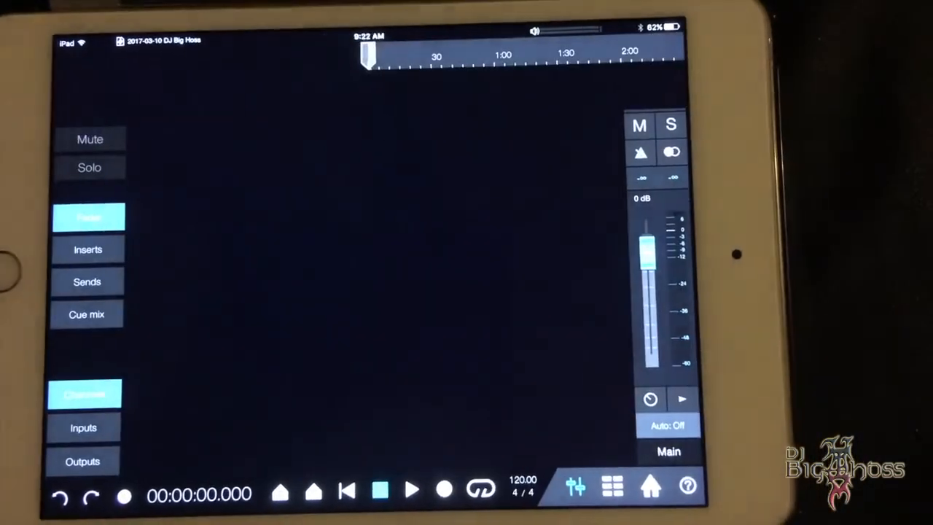